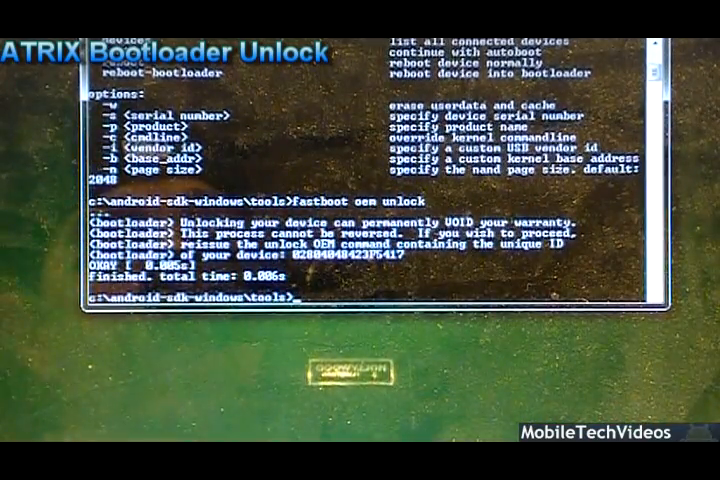
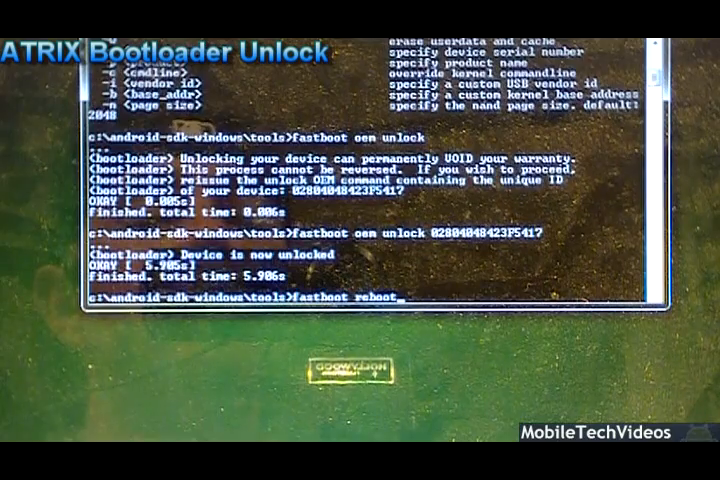